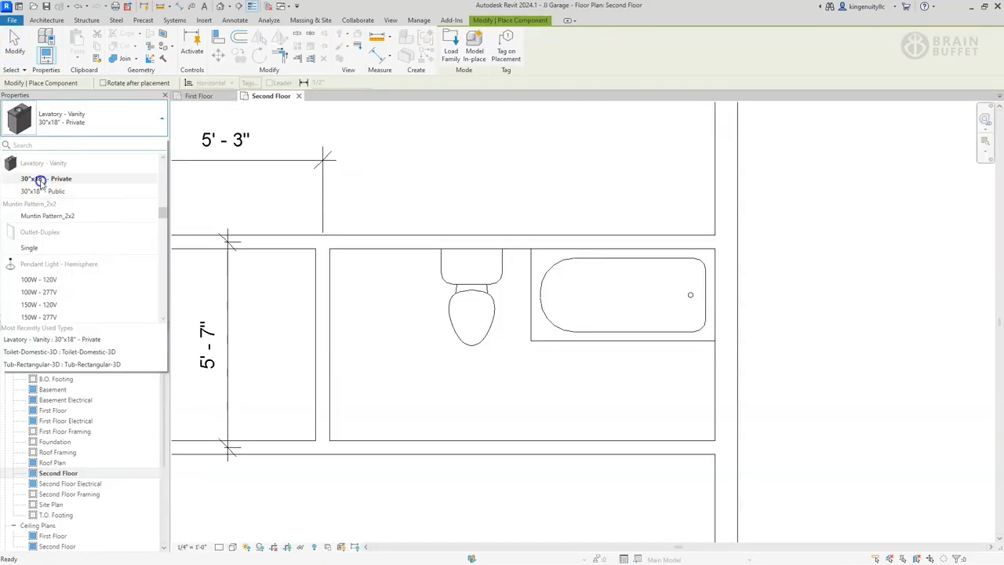
- Place the Lavatory - Vanity 30"x18" - Private to the left of the toilet
click(361, 318)
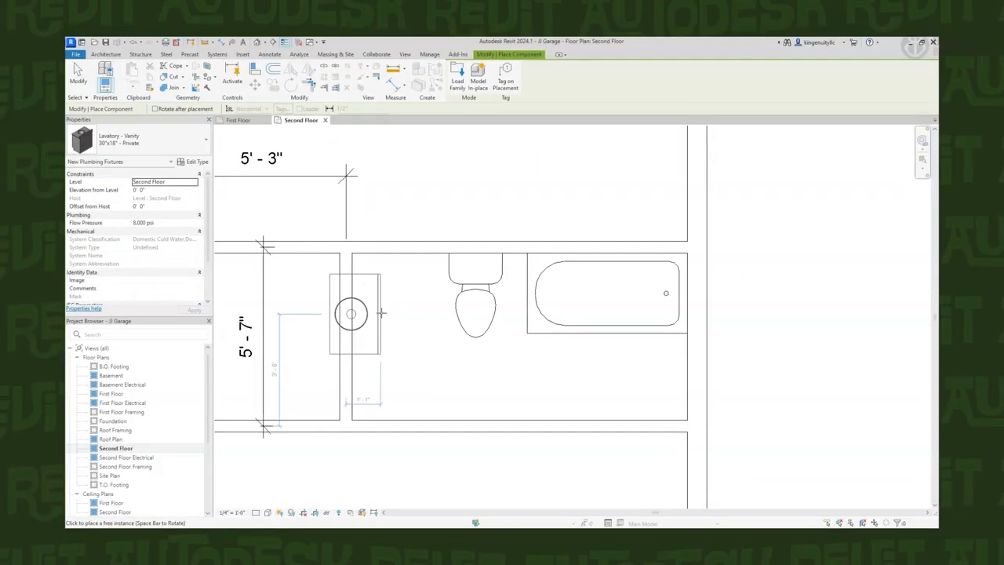
click(628, 96)
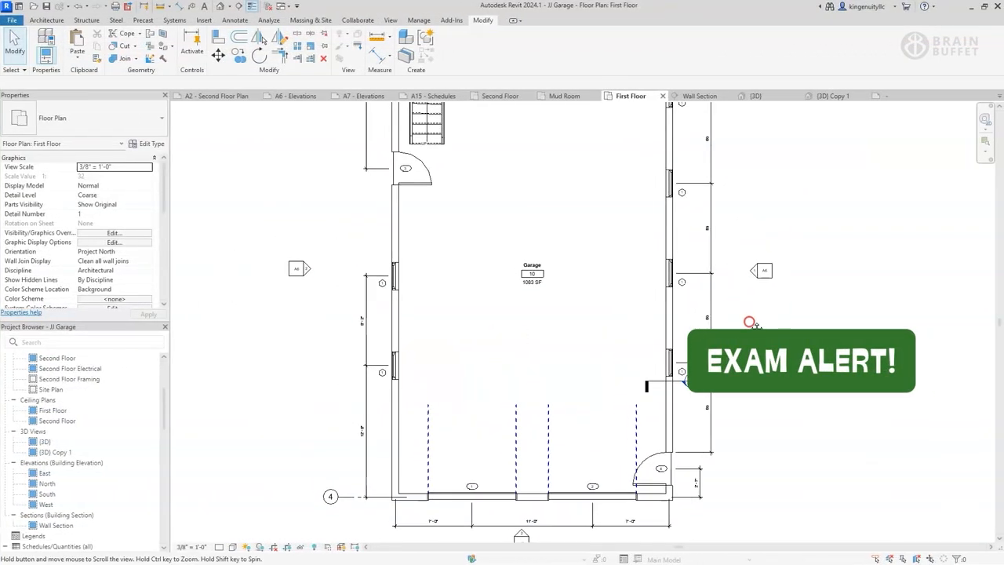